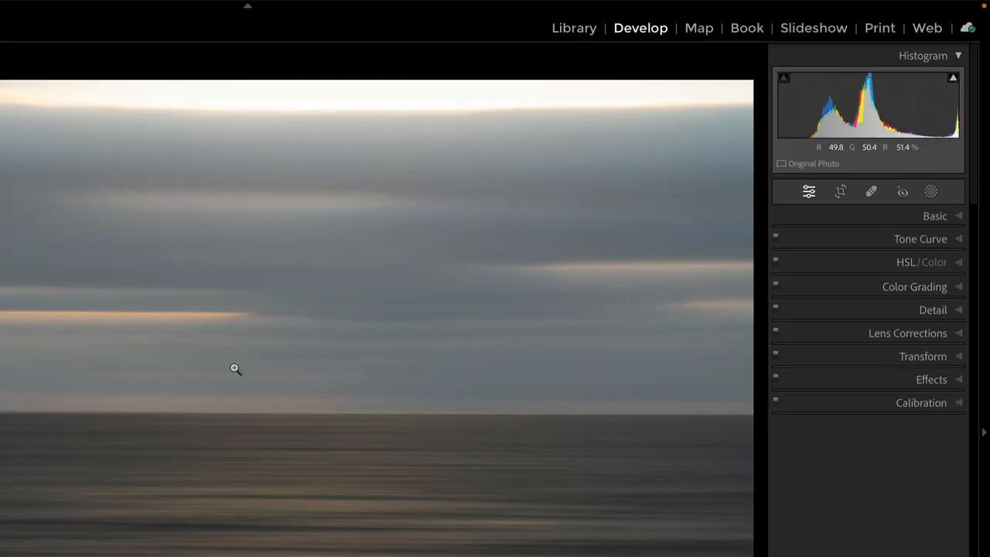
pyautogui.moveTo(423, 114)
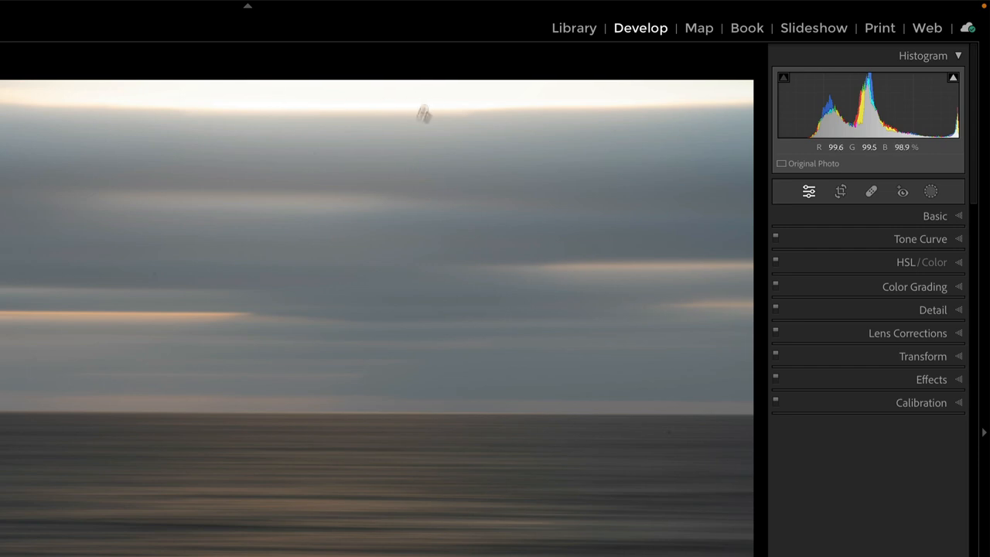
pyautogui.moveTo(410, 168)
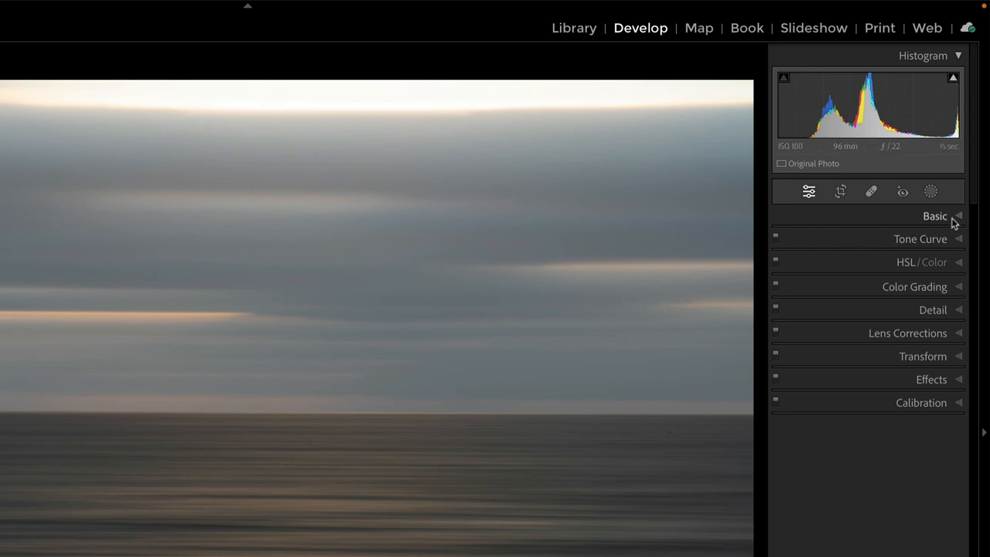
# - Expand the Basic panel to show the original photo's tone and colour settings
pyautogui.click(935, 216)
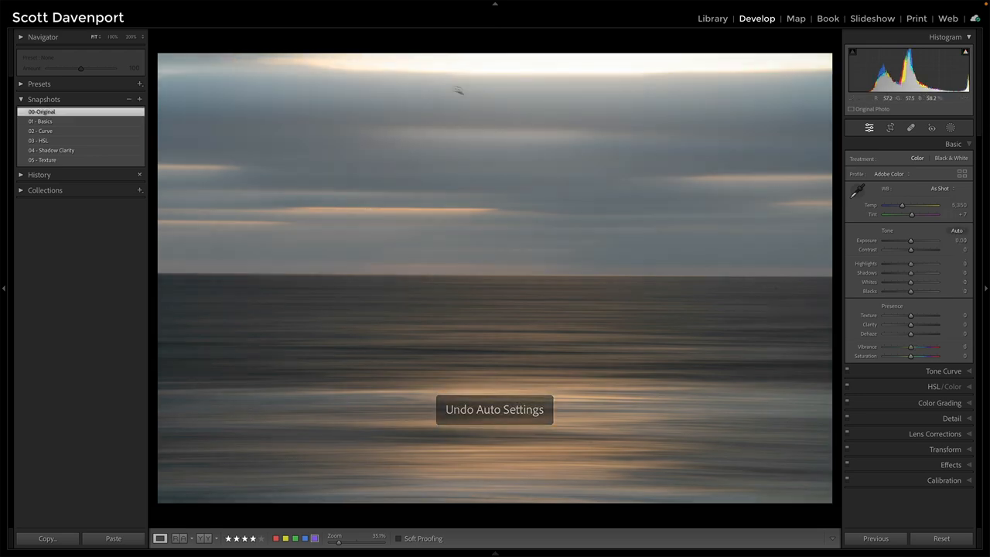
# - Apply the 01-Basics snapshot with brighter exposure, added contrast and deeper shadows
pyautogui.click(41, 122)
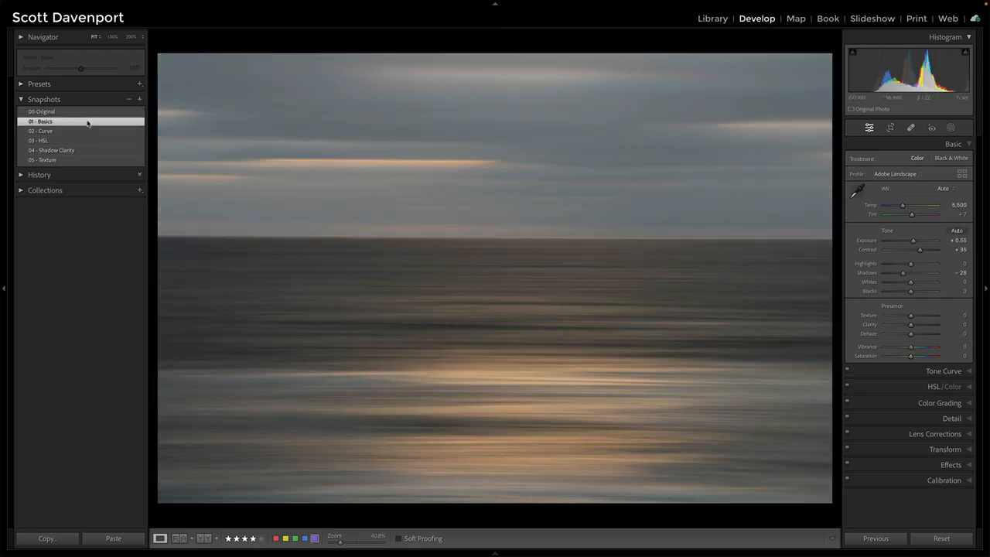
pyautogui.click(41, 121)
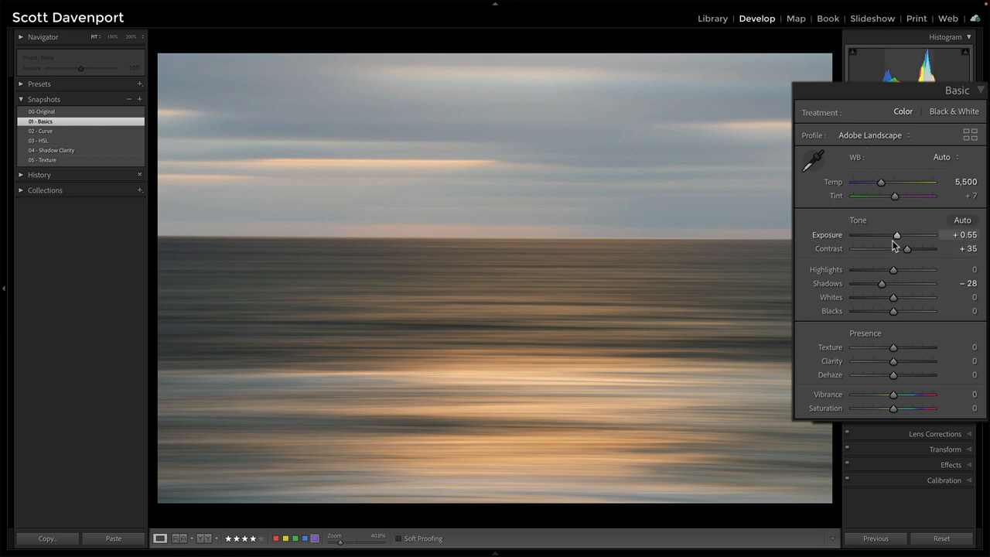
pyautogui.moveTo(917, 262)
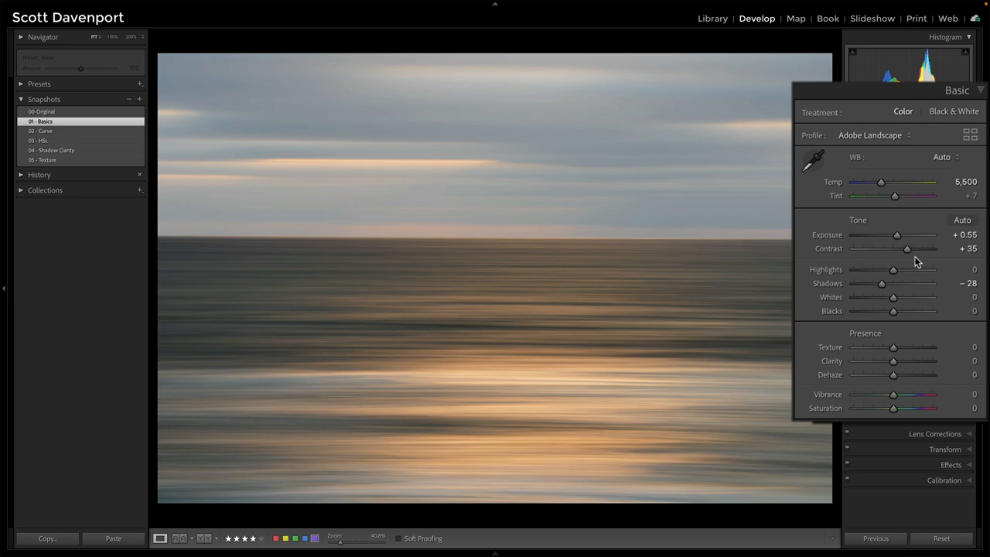
pyautogui.moveTo(849, 298)
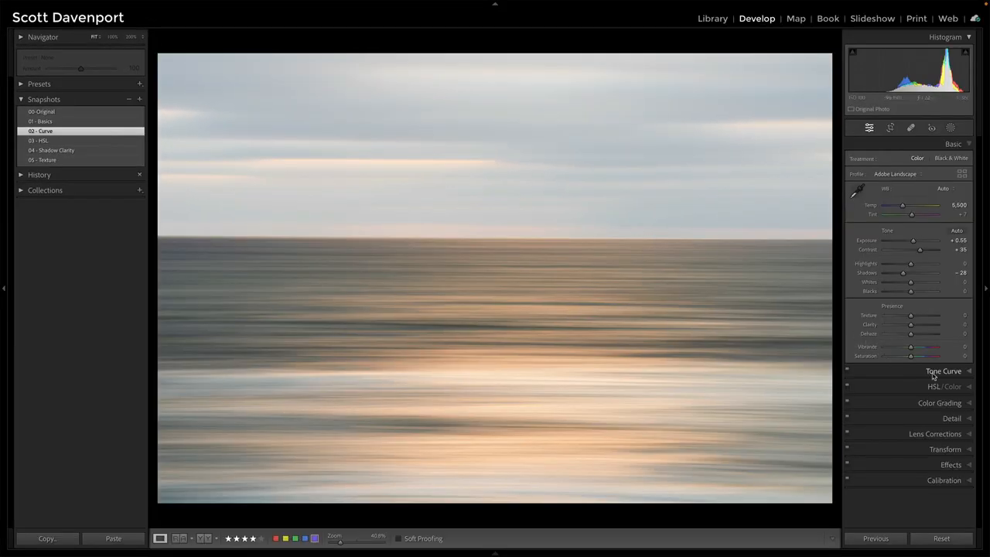
# - Expand the Tone Curve panel to reveal the midtone-lifting custom point curve
pyautogui.click(943, 370)
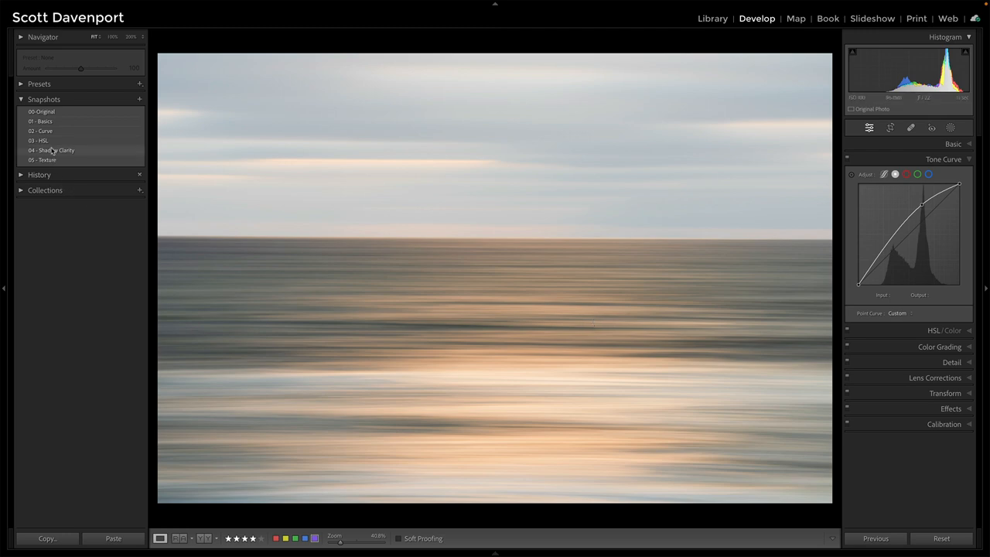
# - Apply the 03-HSL snapshot with shifted orange/yellow hues and boosted saturation
pyautogui.click(38, 140)
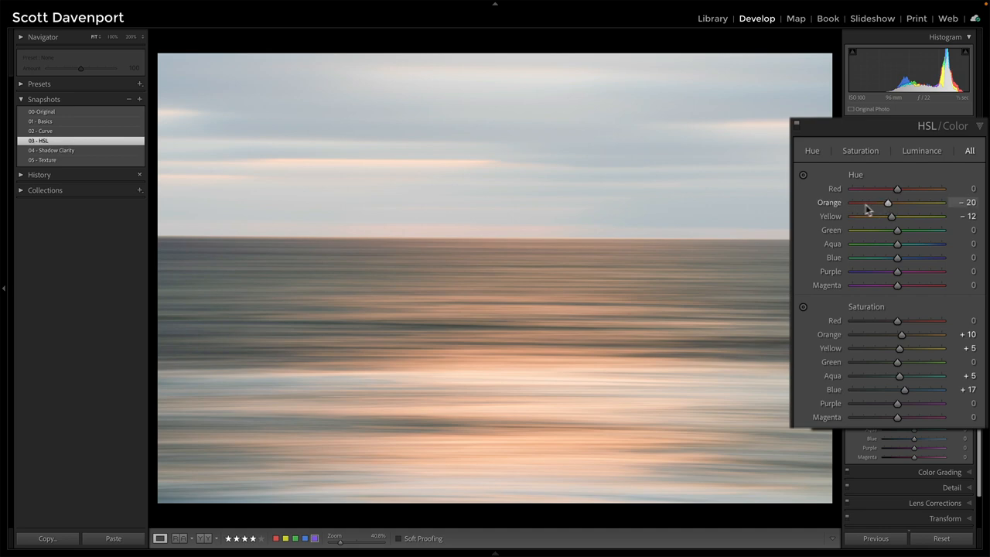
pyautogui.moveTo(841, 220)
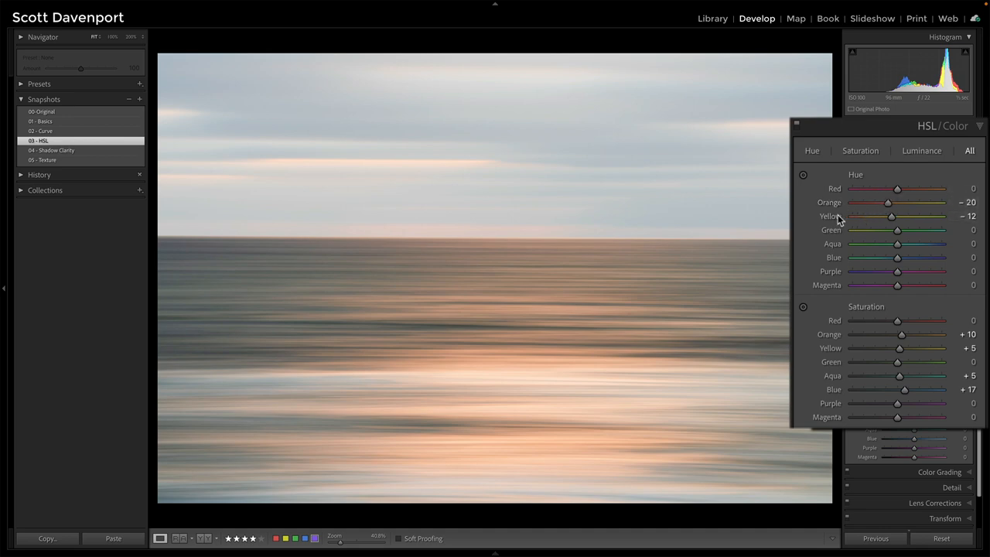
pyautogui.moveTo(839, 220)
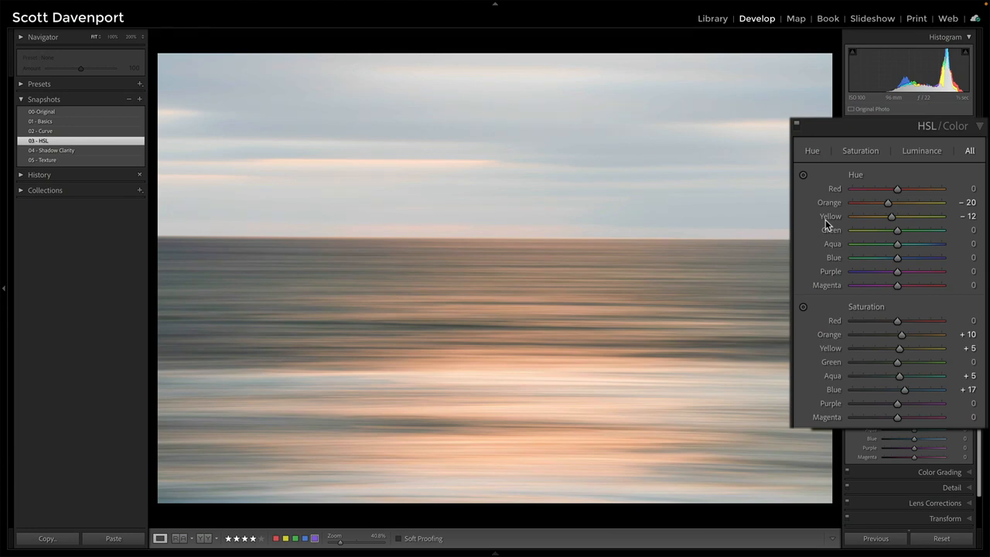
pyautogui.moveTo(899, 346)
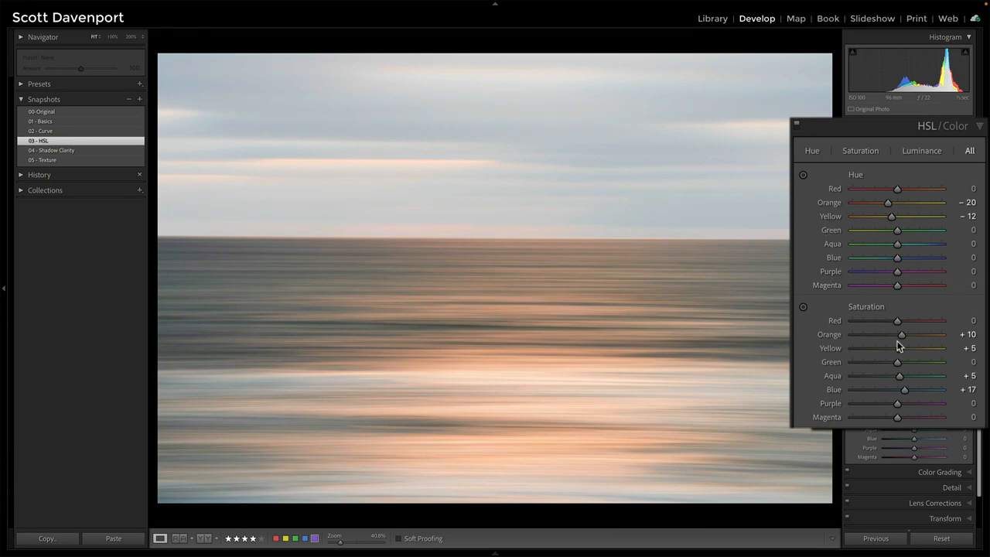
pyautogui.moveTo(898, 340)
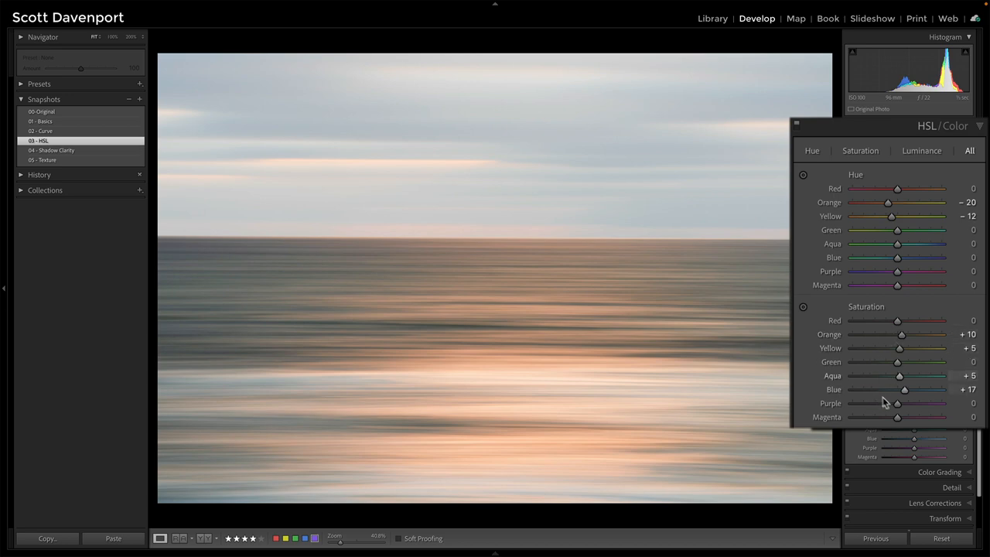
pyautogui.moveTo(839, 343)
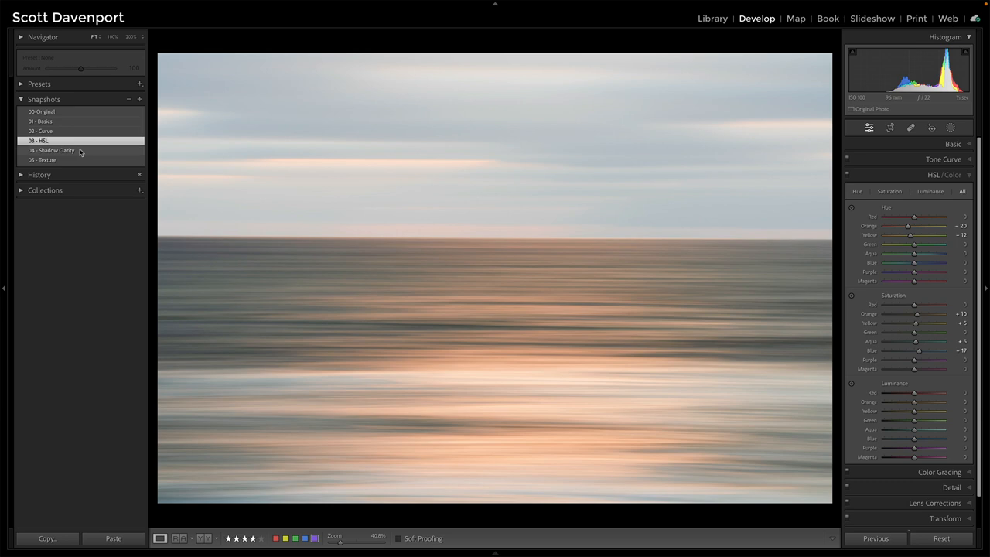
# - Toggle between 04-Shadow Clarity and 03-HSL snapshots, ending on Shadow Clarity
pyautogui.click(51, 150)
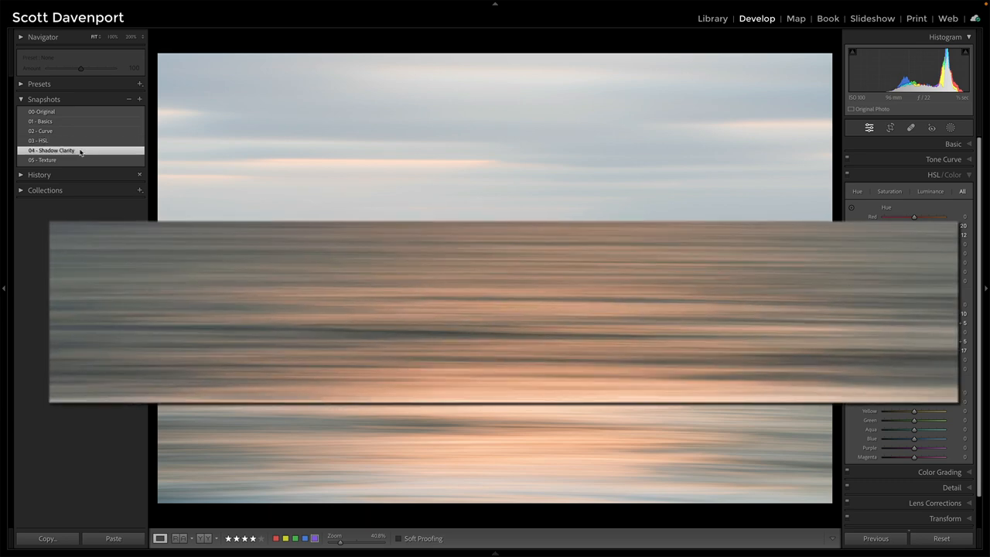
pyautogui.click(39, 140)
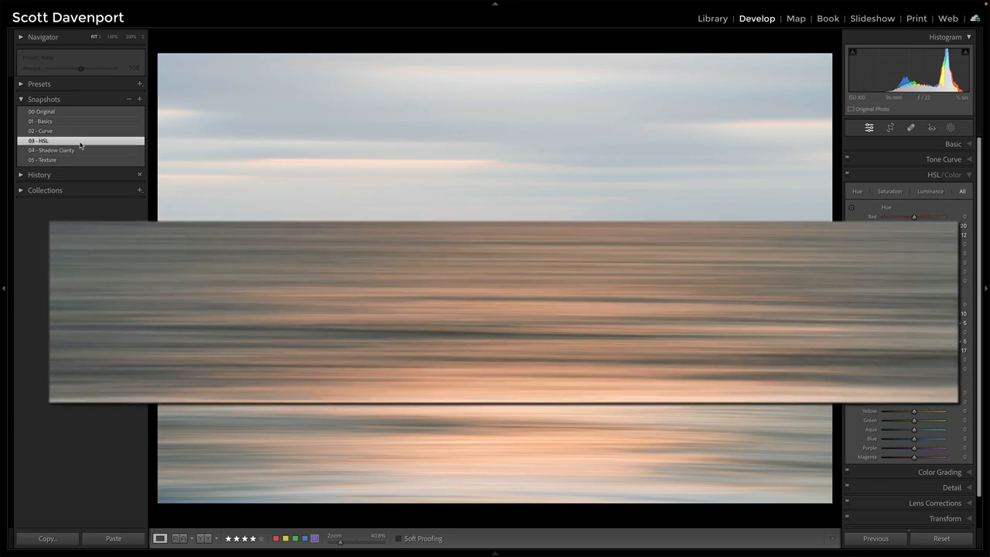
pyautogui.click(52, 150)
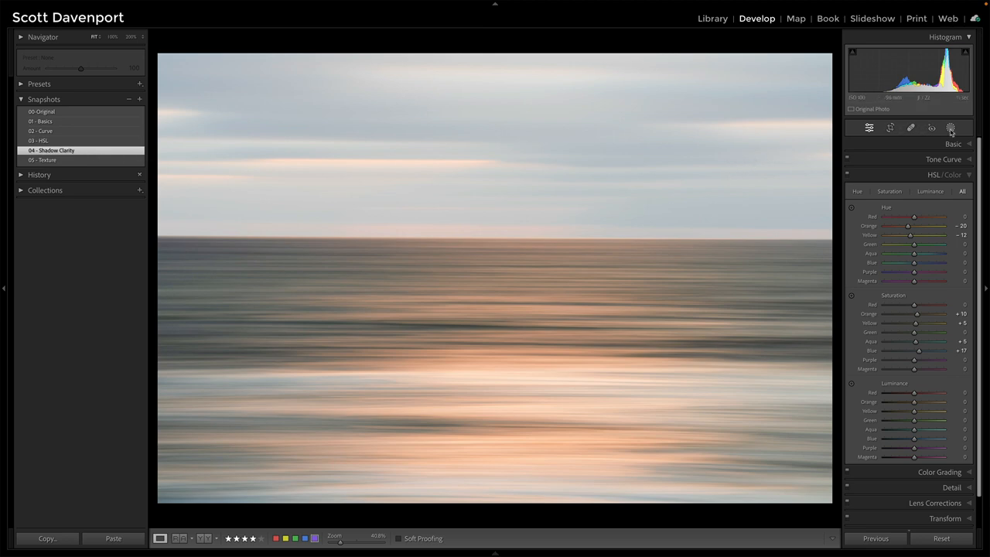
pyautogui.click(949, 128)
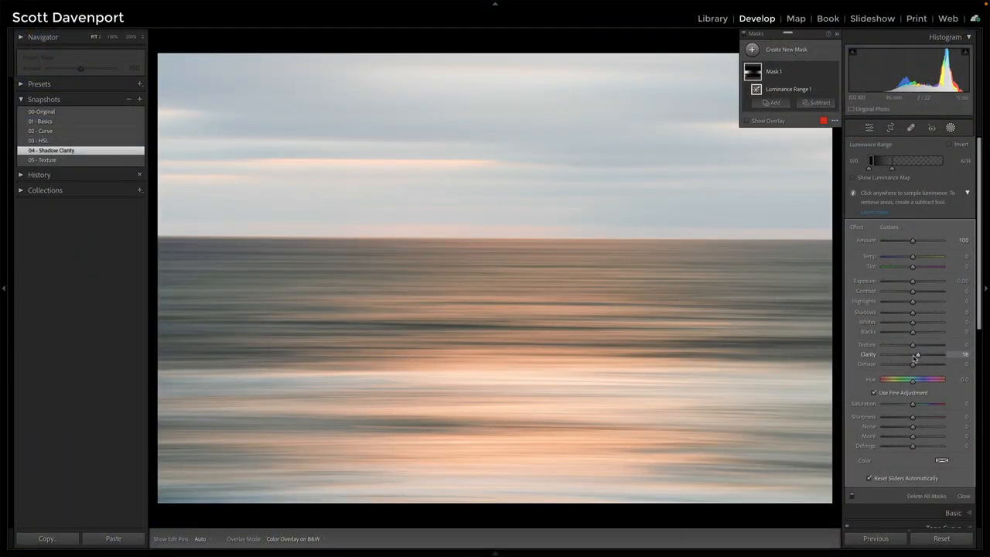
pyautogui.moveTo(913, 314)
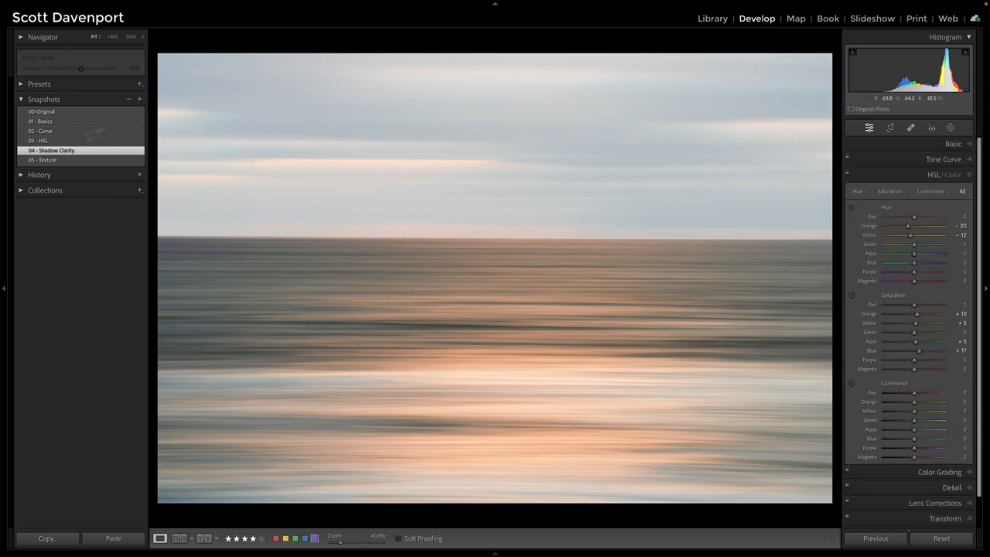
# - Compare 05-Texture against Shadow Clarity and zoom in on the sea streaks
pyautogui.click(43, 159)
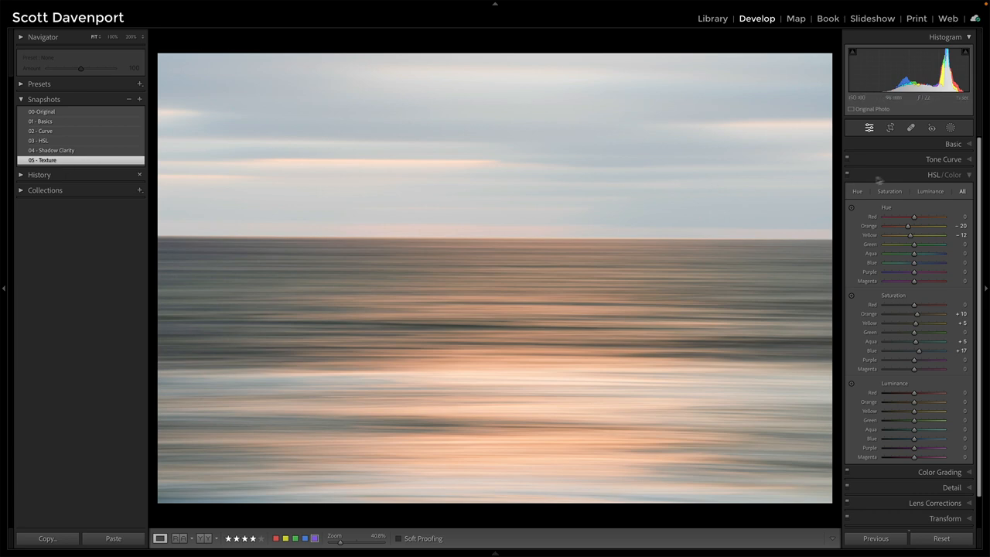
pyautogui.click(952, 144)
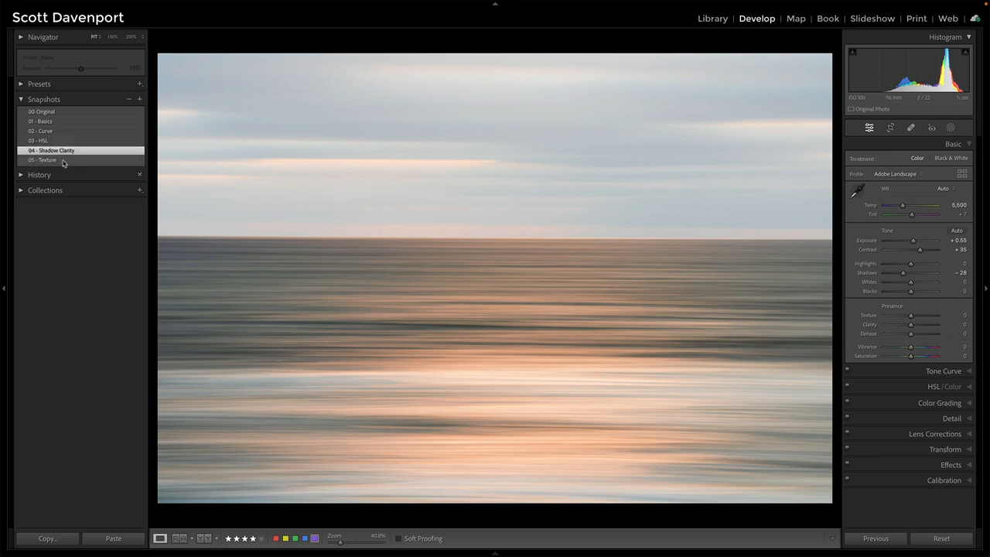
pyautogui.click(42, 160)
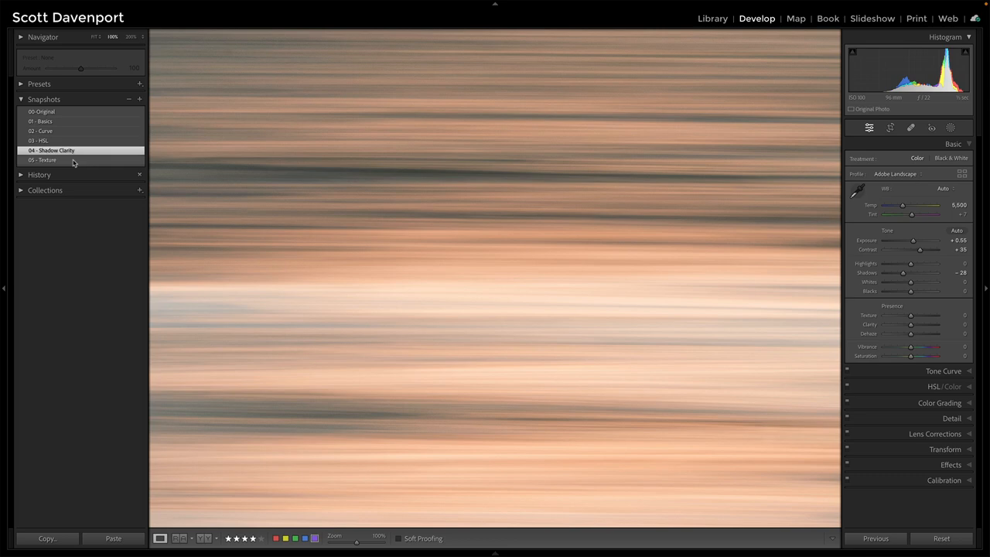
# - Apply the 05-Texture snapshot (+23 Texture), then zoom back out to Fit
pyautogui.click(43, 160)
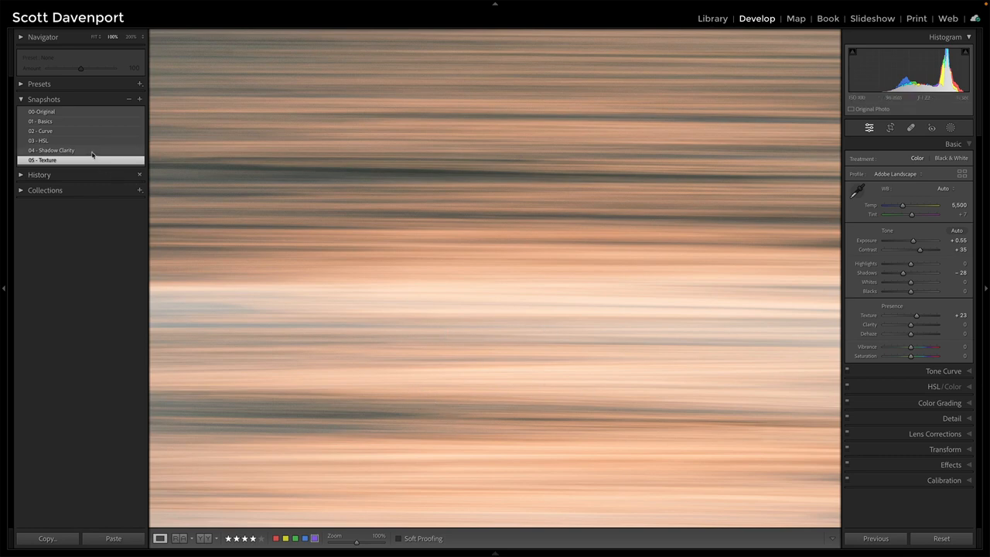
pyautogui.click(52, 150)
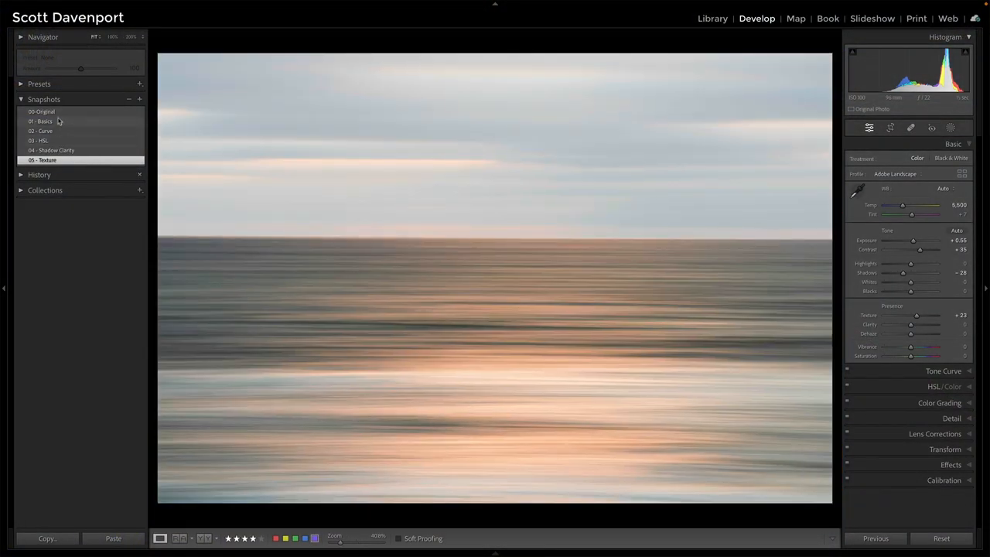
pyautogui.click(41, 122)
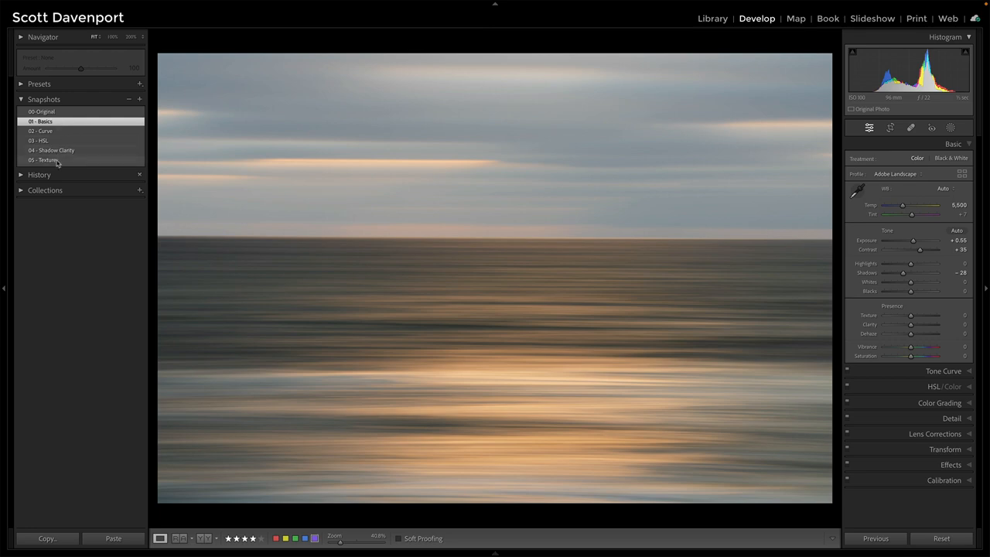
pyautogui.click(58, 161)
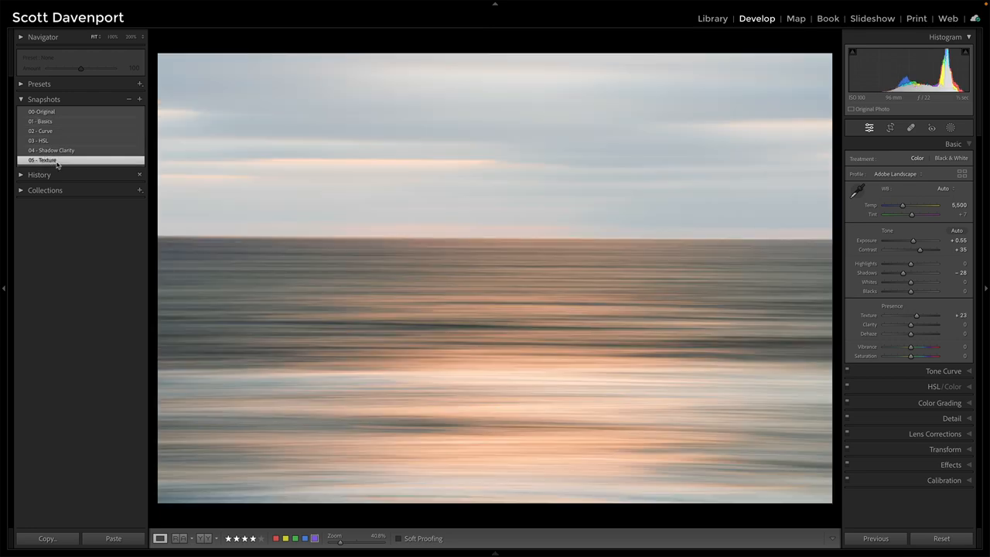